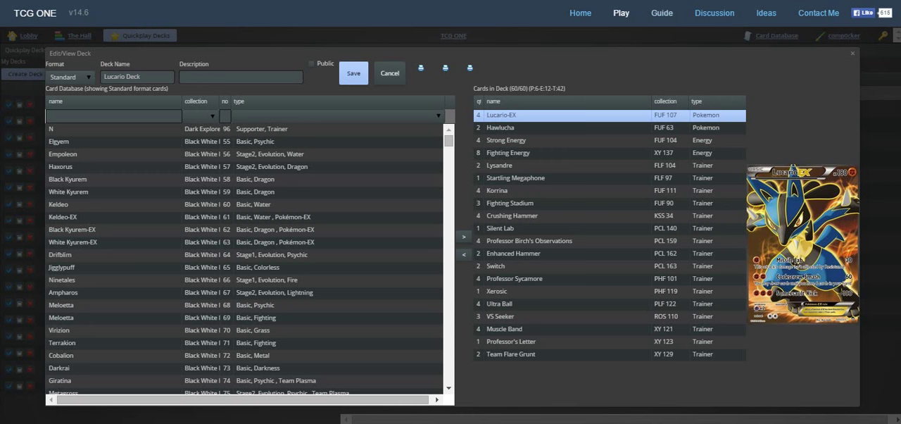
Preview the Hawlucha card from the Cards in Deck list.
click(499, 128)
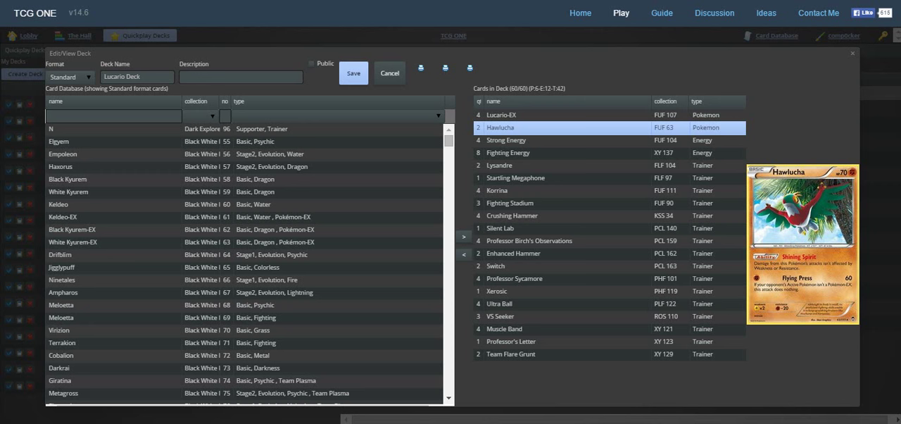
Preview Professor Sycamore, Professor Birch's Observations, Lysandre, Team Flare Grunt and VS Seeker.
click(514, 278)
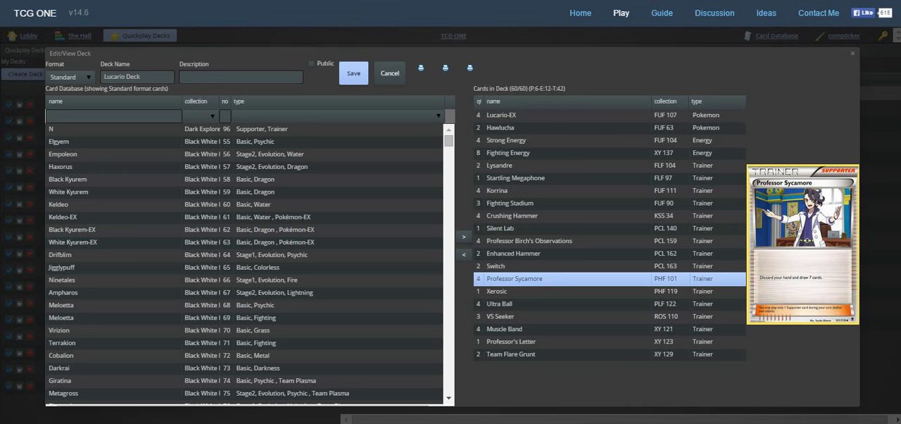
click(529, 241)
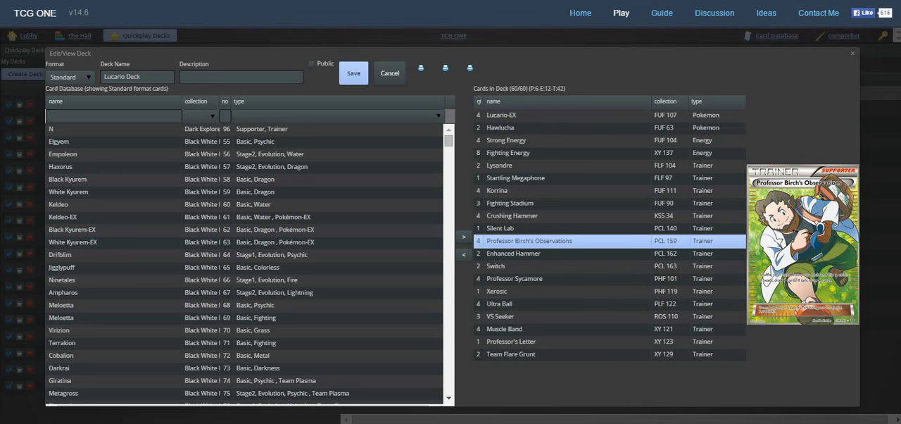
click(500, 165)
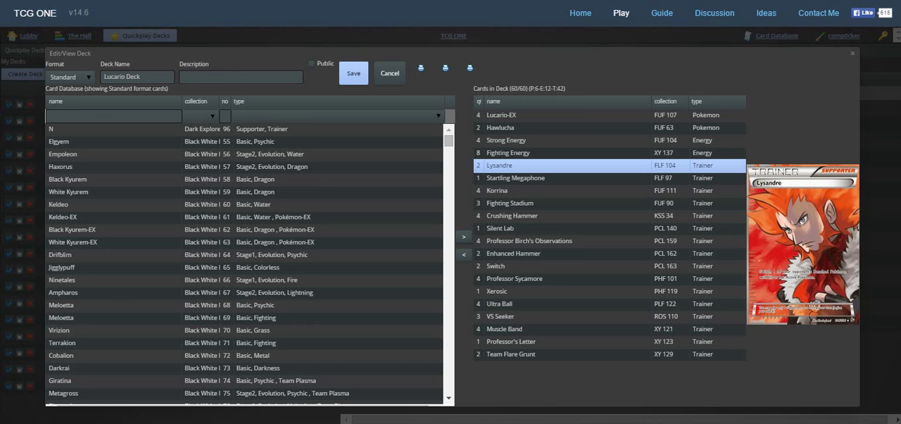
click(497, 190)
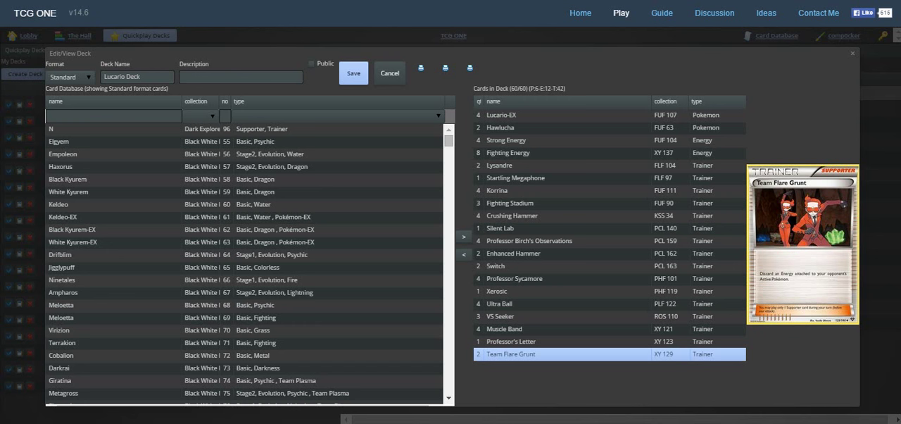
click(495, 290)
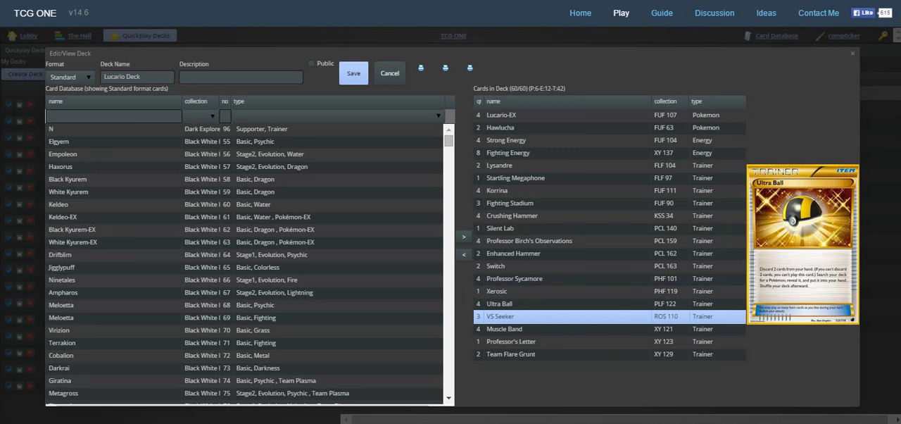
Preview Muscle Band, Crushing Hammer, Enhanced Hammer, Startling Megaphone and Professor's Letter.
click(504, 329)
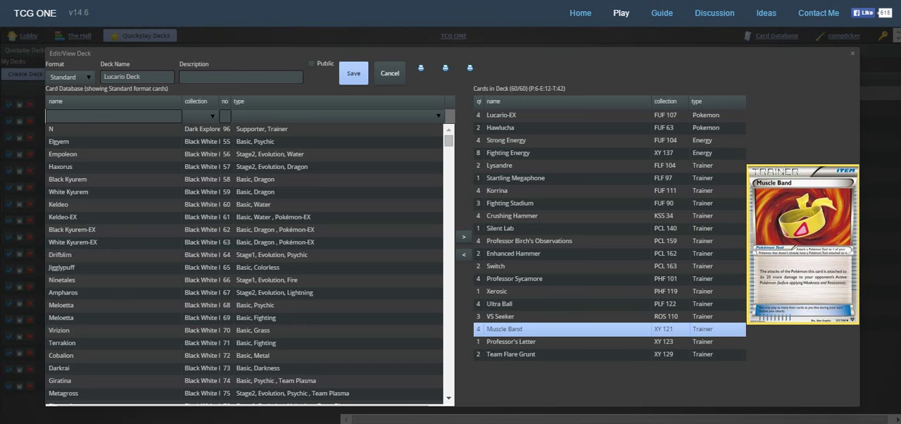
click(513, 215)
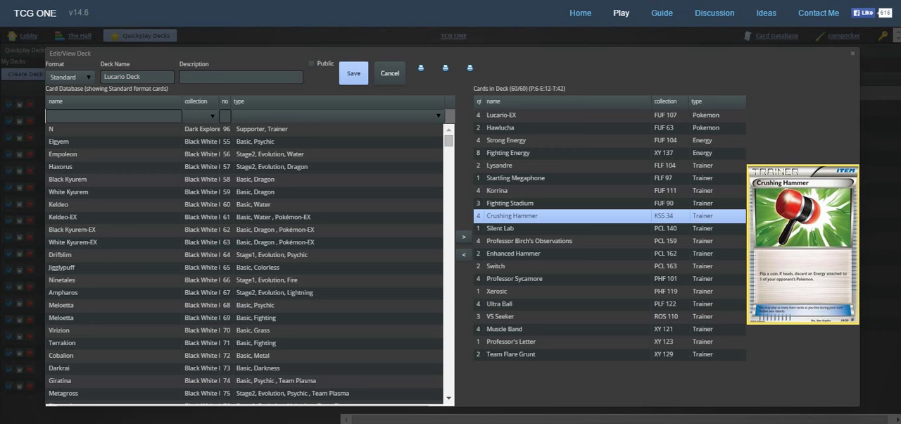
click(512, 254)
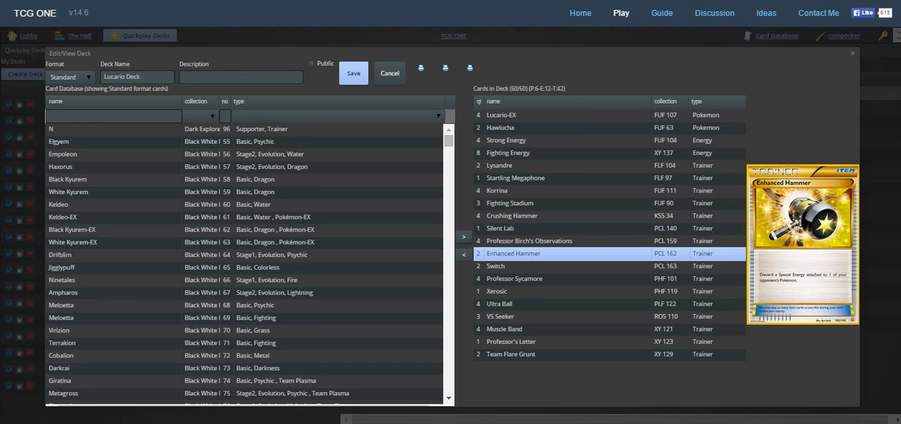
click(515, 178)
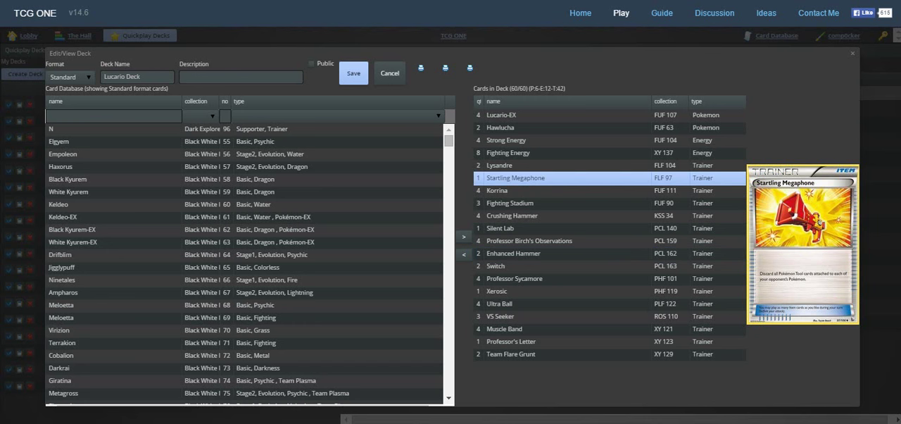
click(496, 266)
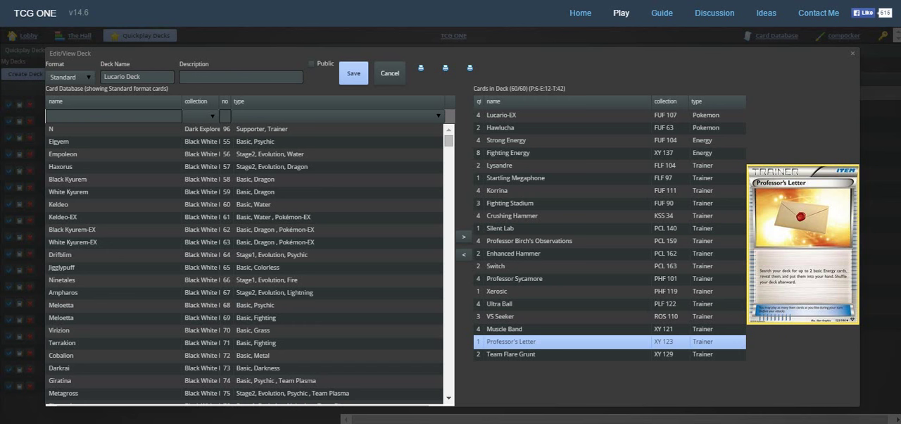
Preview the Silent Lab, Fighting Energy and Strong Energy cards.
click(510, 203)
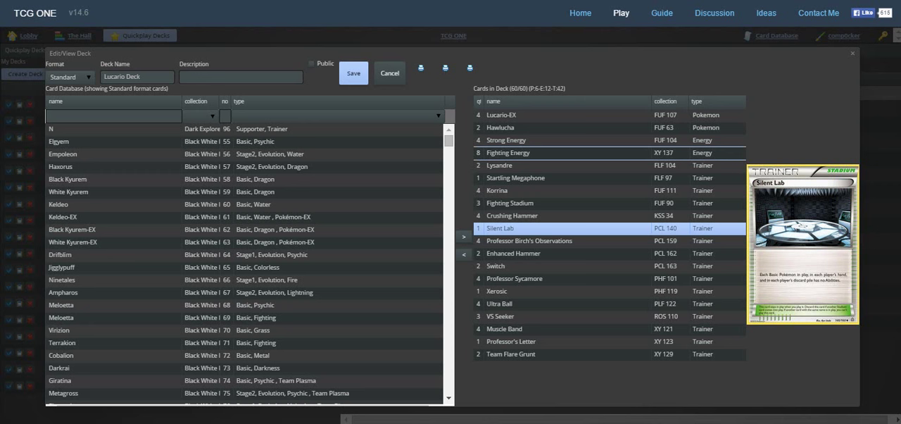
click(507, 152)
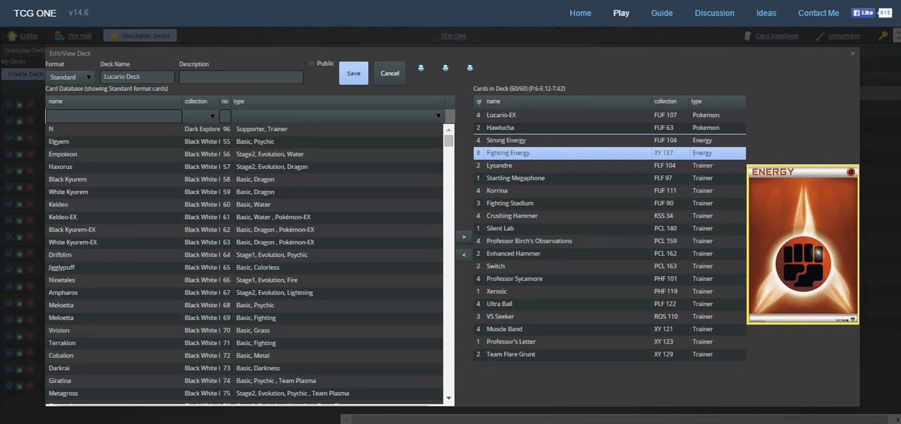
click(507, 139)
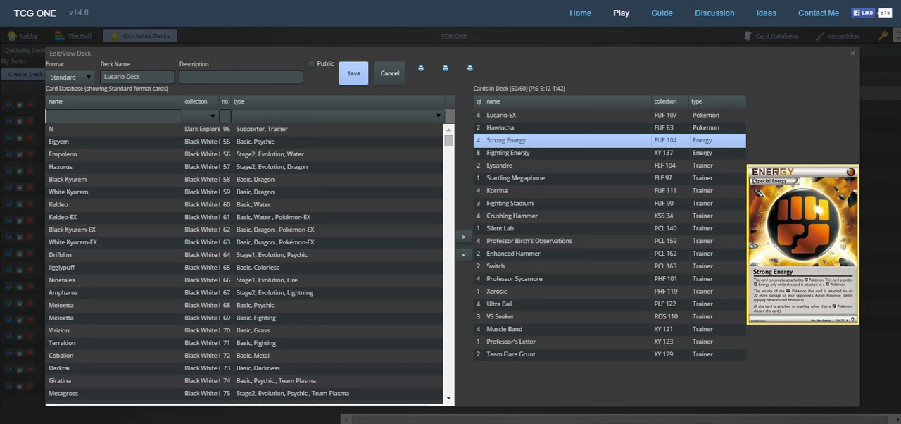
click(353, 73)
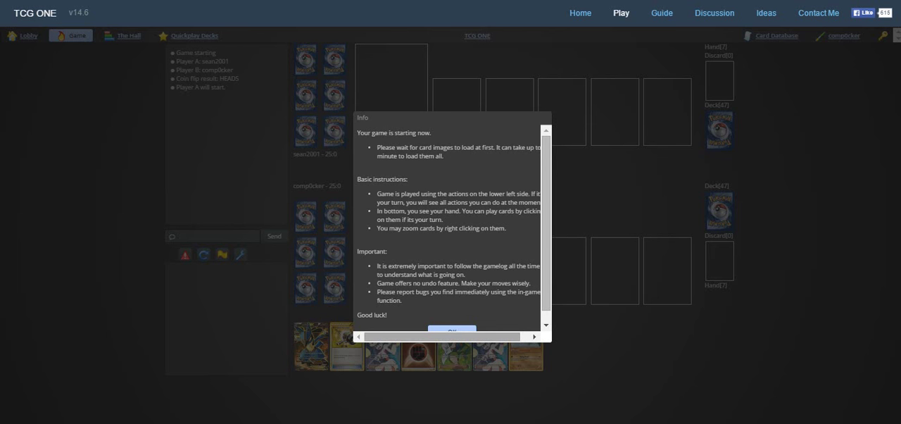
Dismiss the start instructions, make Hawlucha active and confirm Lucario-EX on the bench.
click(450, 332)
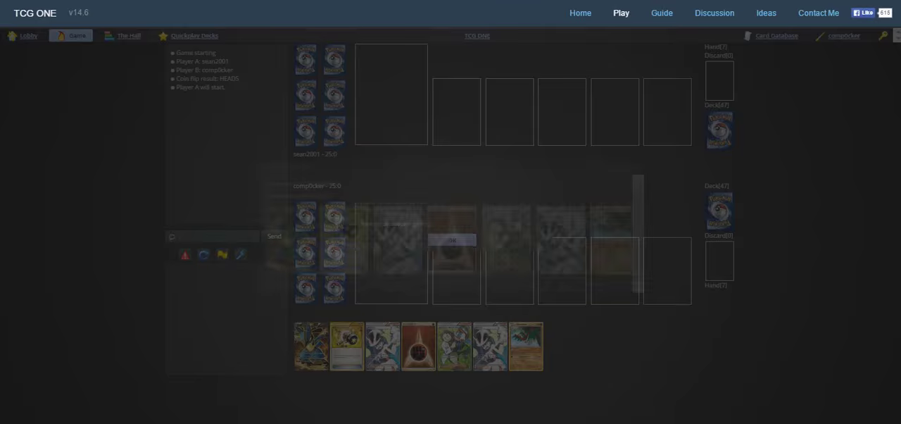
click(452, 241)
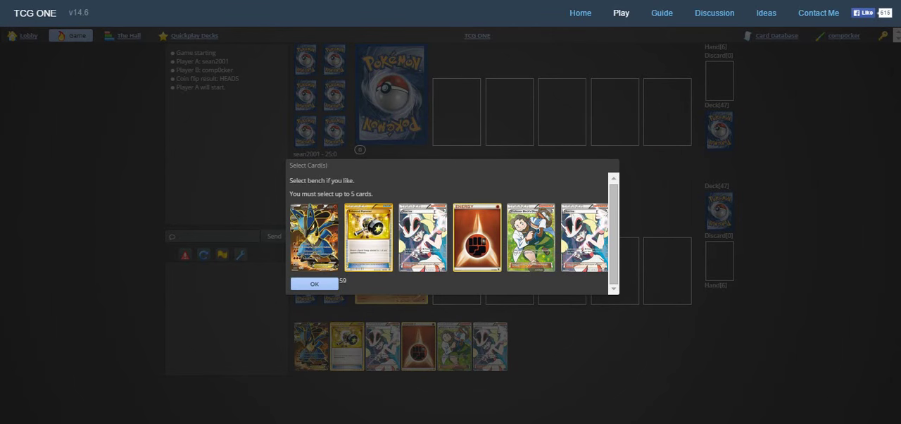
click(312, 237)
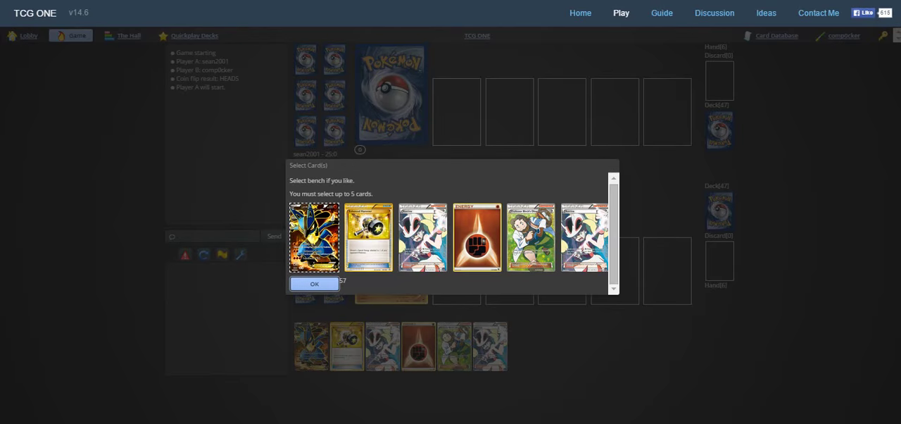
click(314, 283)
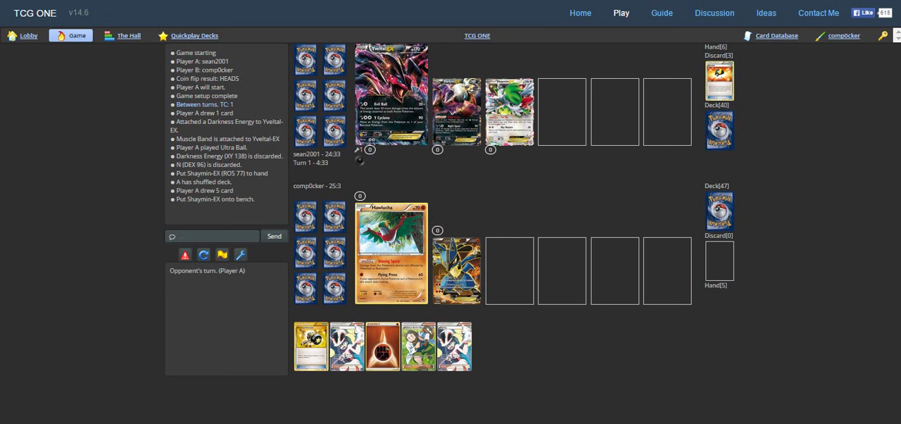
Advance the early turns until Hawlucha is knocked out by Yveltal-EX.
click(563, 111)
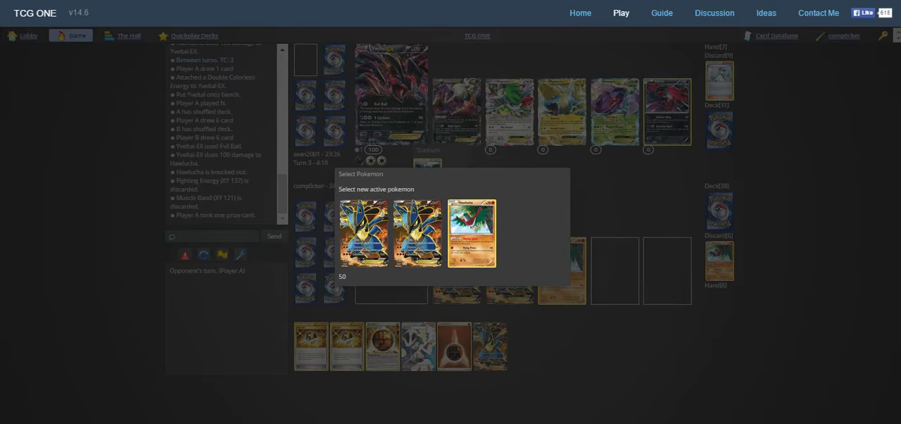
Promote Lucario-EX, fetch Muscle Band with Korrina and attach it to the active Lucario-EX.
click(472, 233)
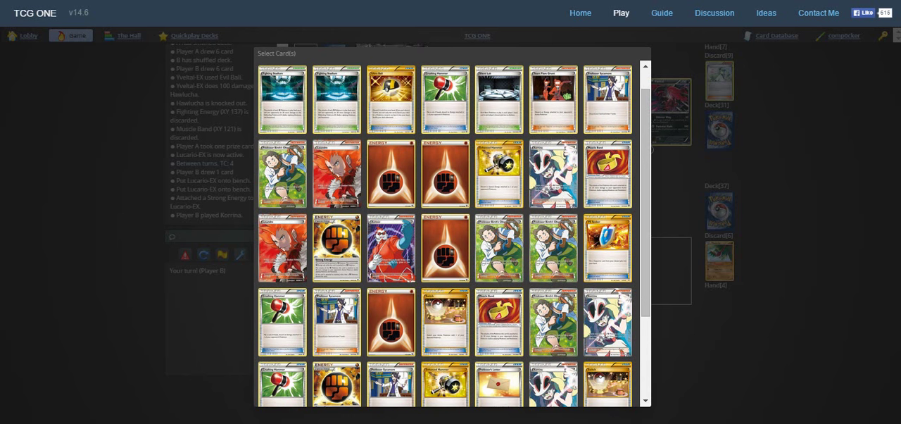
scroll(down, 3)
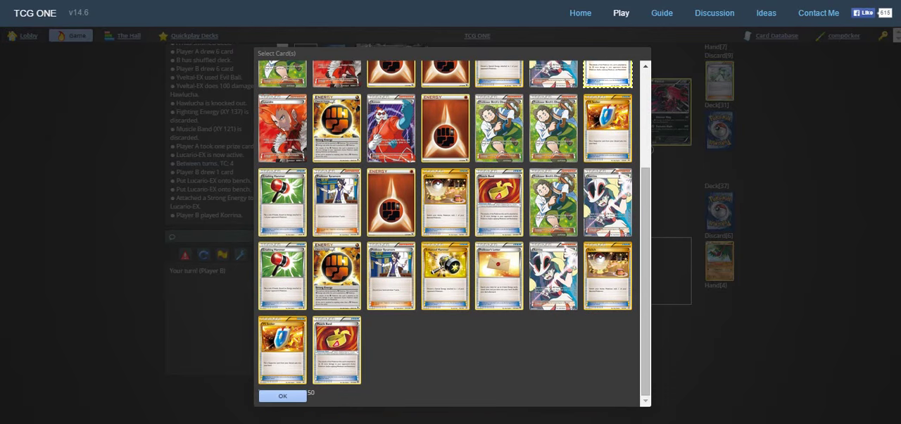
click(282, 396)
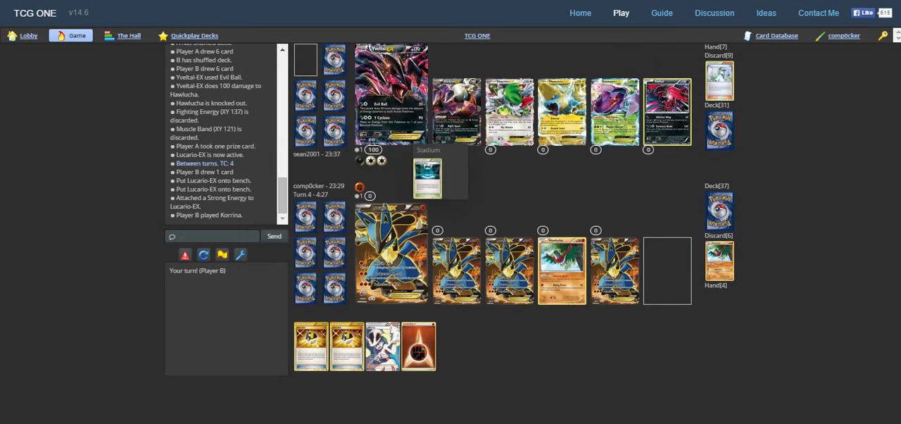
click(391, 254)
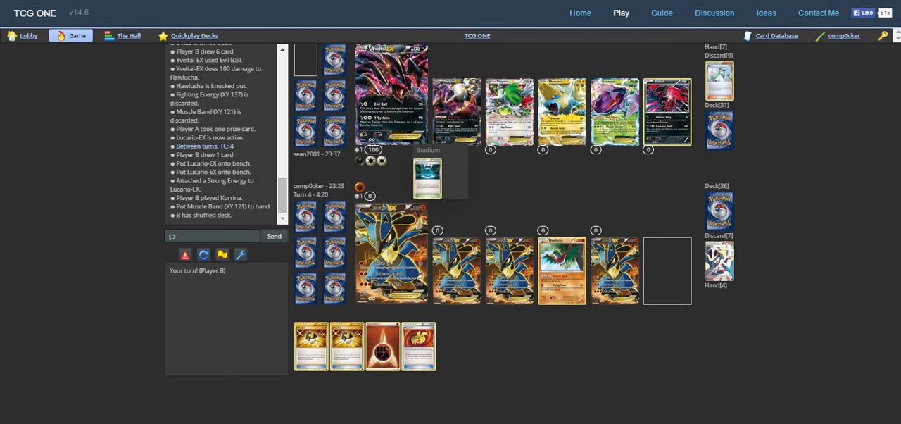
click(391, 253)
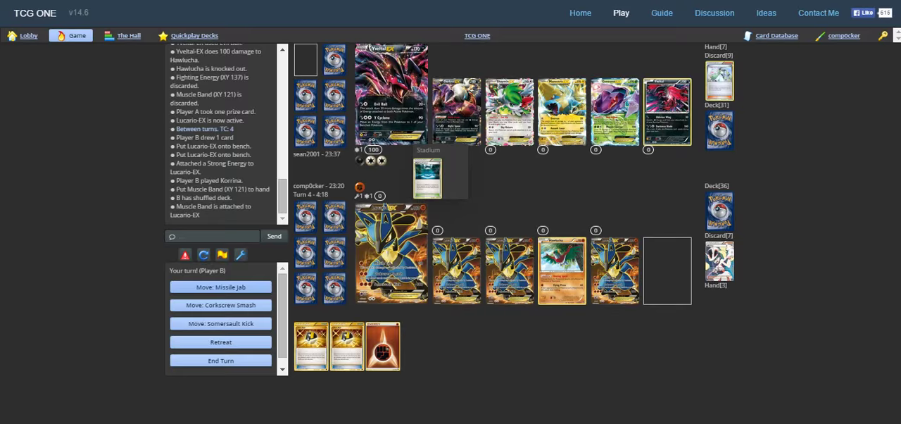
Attack the opponent with Lucario-EX's move.
click(220, 287)
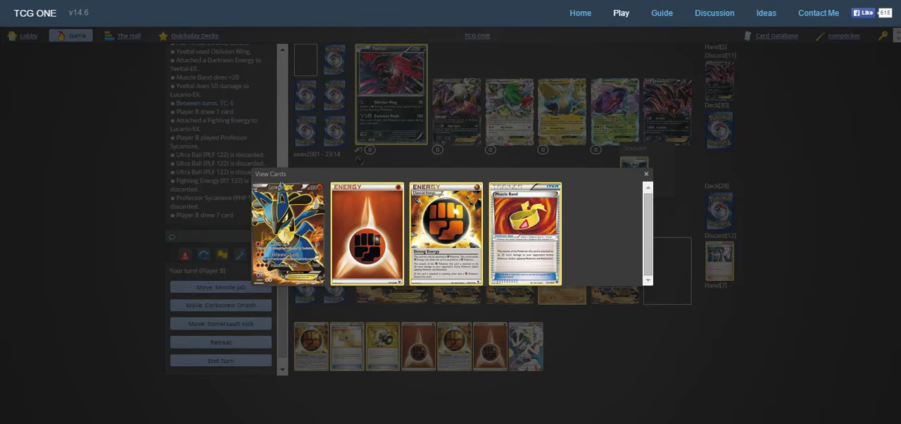
Close Lucario-EX's attached-card view, then enlarge its card to read the attacks and dismiss it.
click(645, 175)
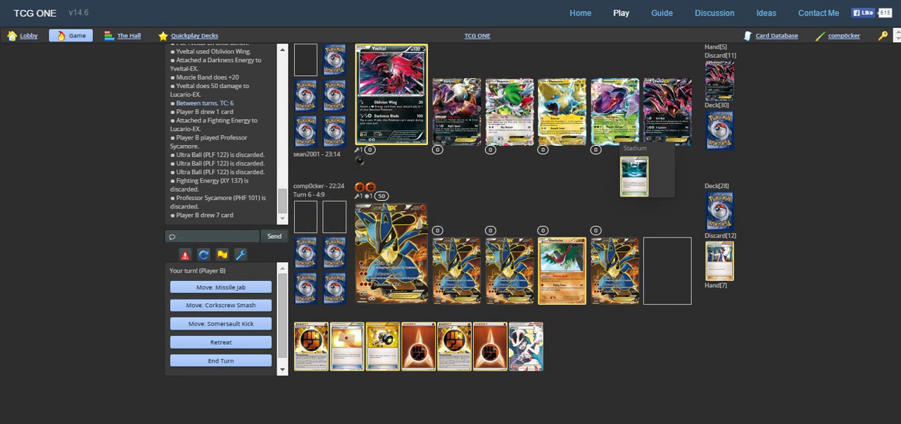
click(219, 360)
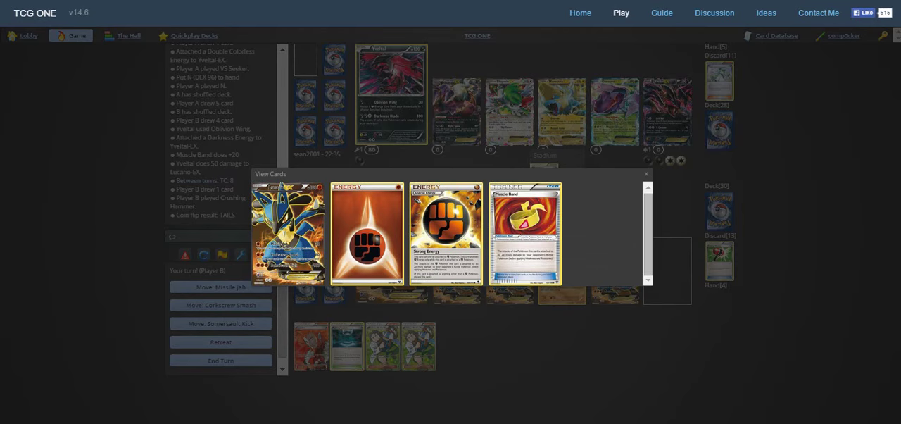
click(287, 232)
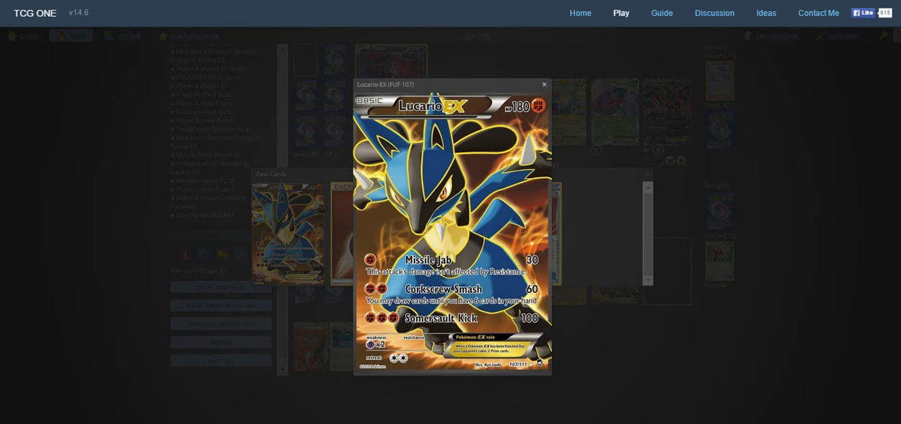
click(544, 84)
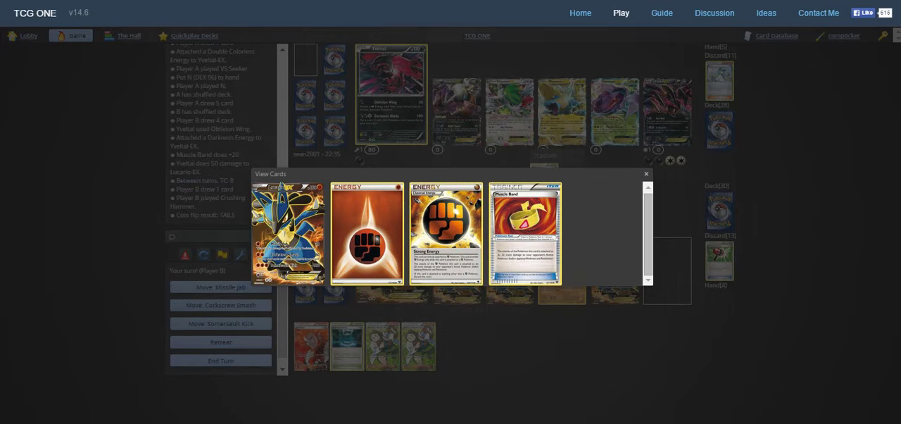
click(644, 173)
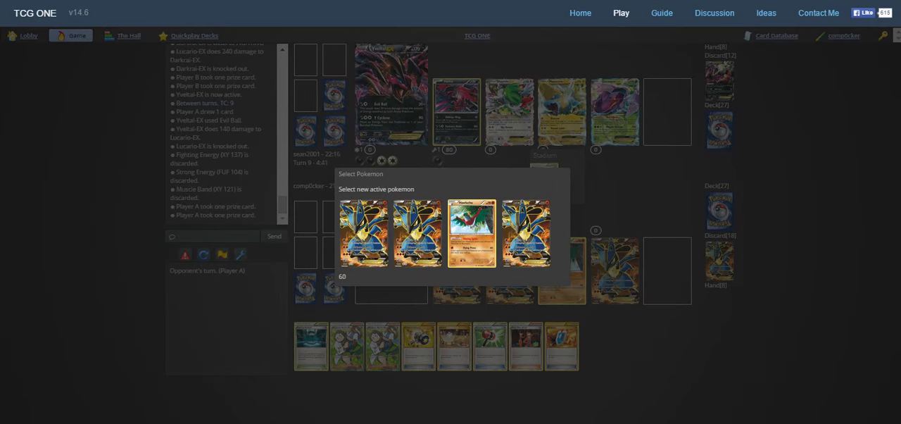
Pick Hawlucha as the new active and discard the opponent's Double Colorless Energy with Enhanced Hammer.
click(471, 232)
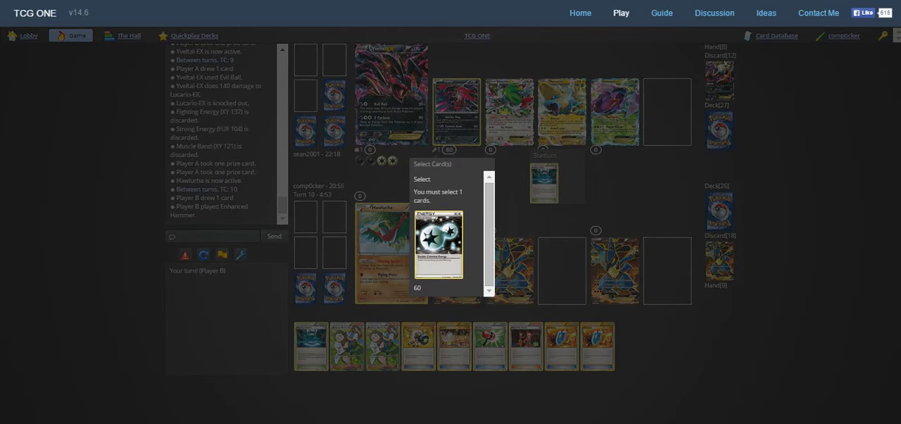
click(439, 242)
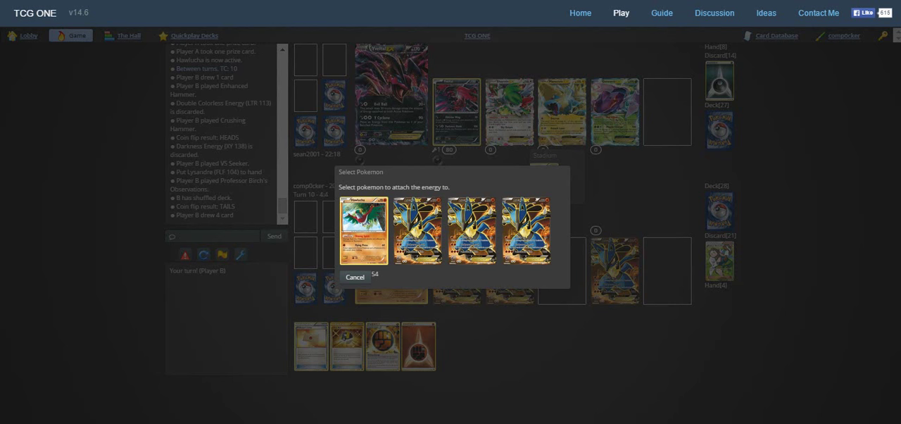
Attach the Strong Energy to the active Hawlucha.
click(364, 228)
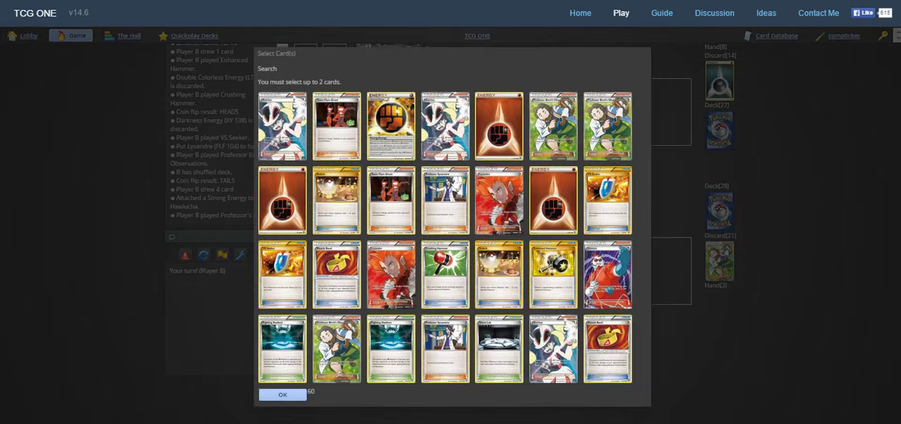
Take two Fighting Energy cards from the Professor's Letter deck search into hand.
click(498, 127)
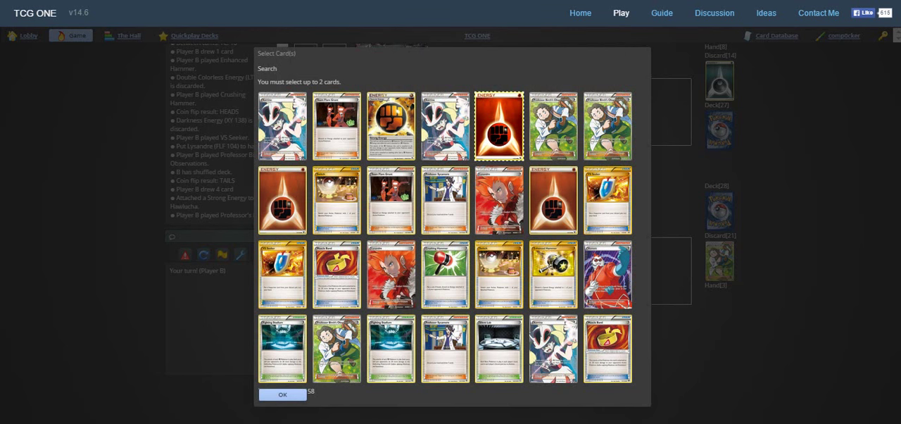
click(552, 200)
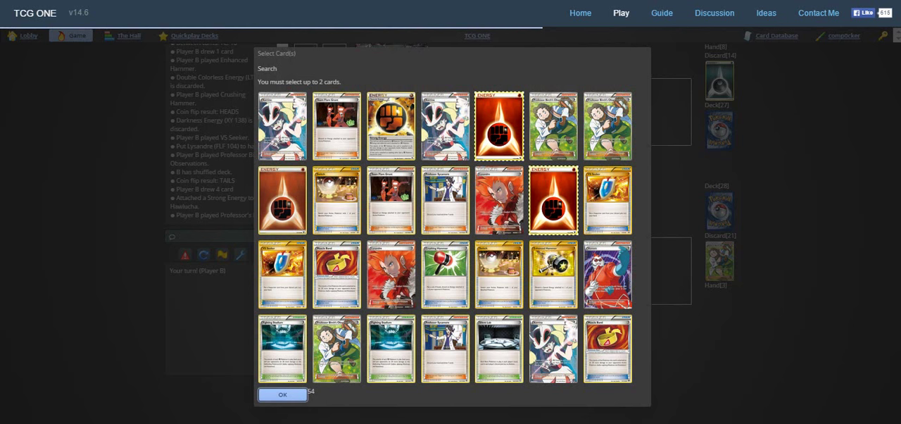
click(281, 394)
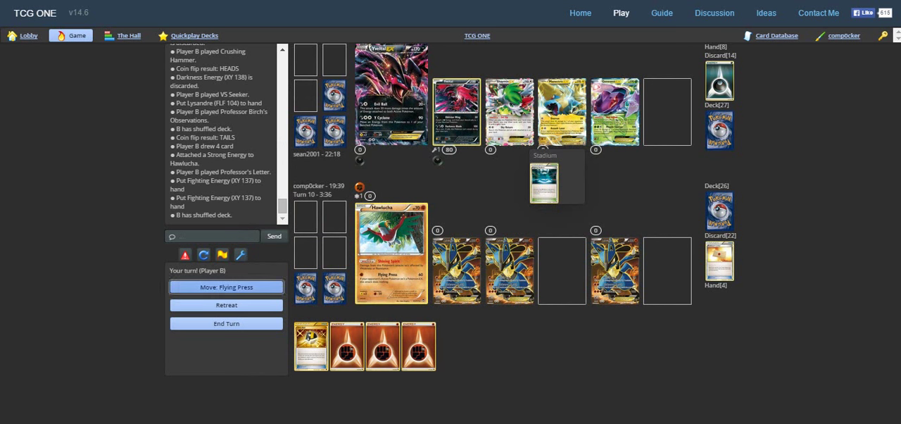
Use Hawlucha's Flying Press on Yveltal-EX for 100 damage.
click(225, 287)
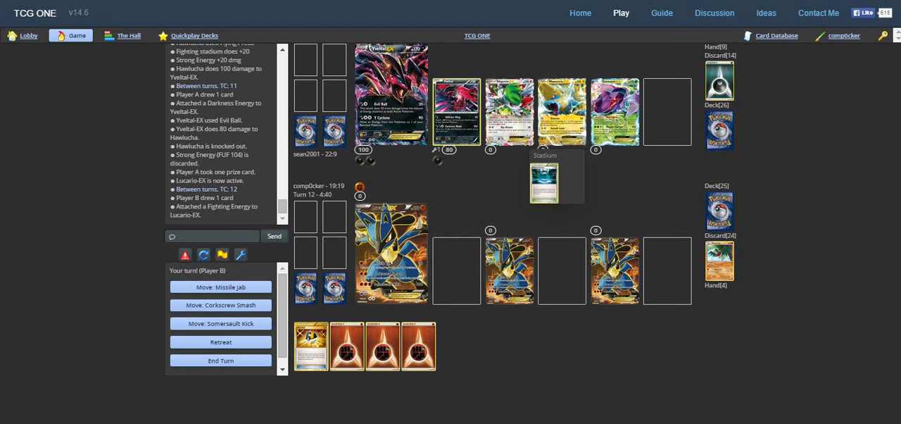
Use Lucario-EX's Missile Jab on Yveltal-EX for 50 damage.
click(219, 287)
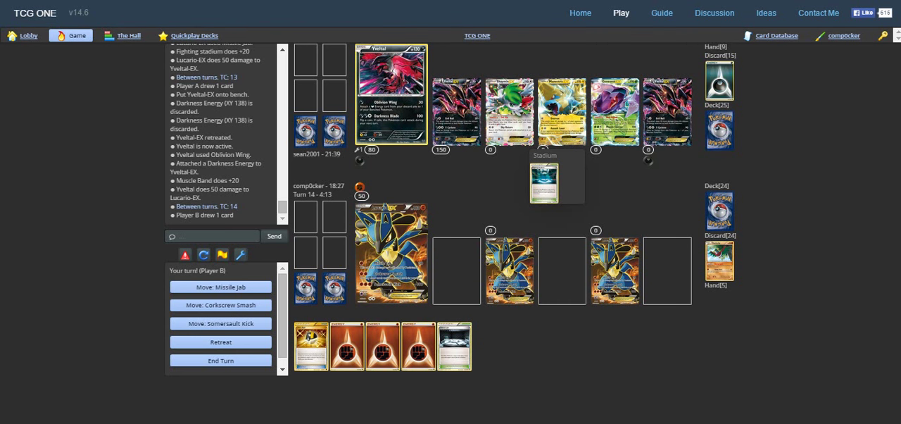
Play Ultra Ball, discarding two Fighting Energy to start a deck search.
click(454, 345)
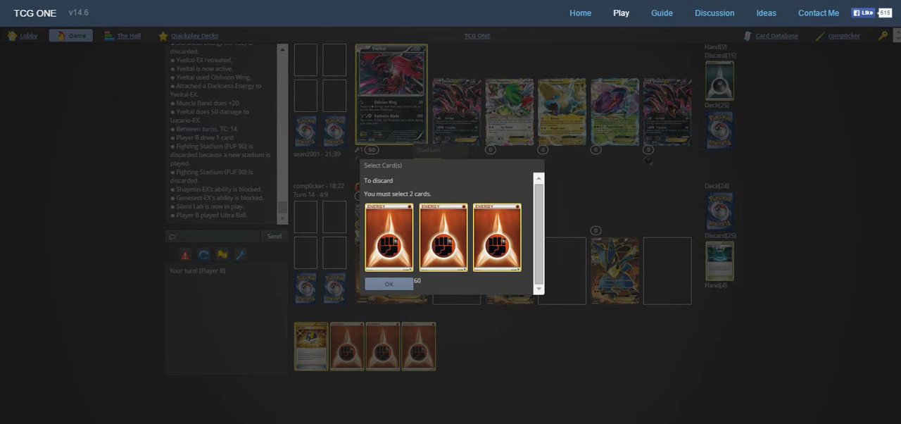
click(442, 238)
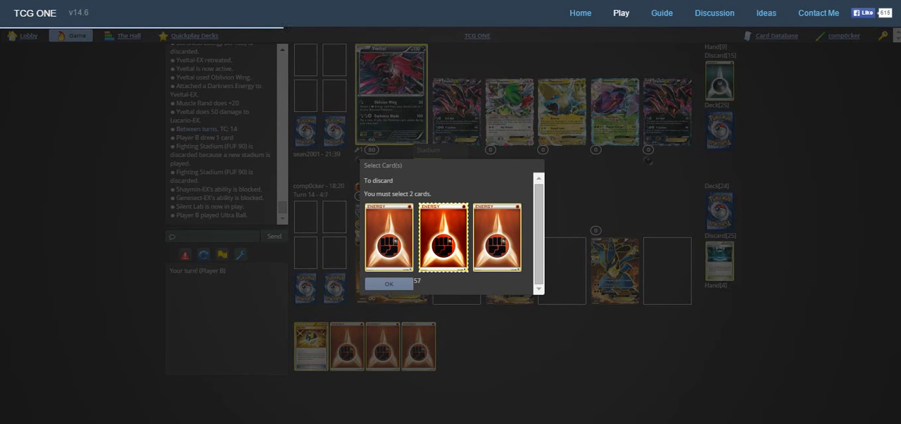
click(389, 237)
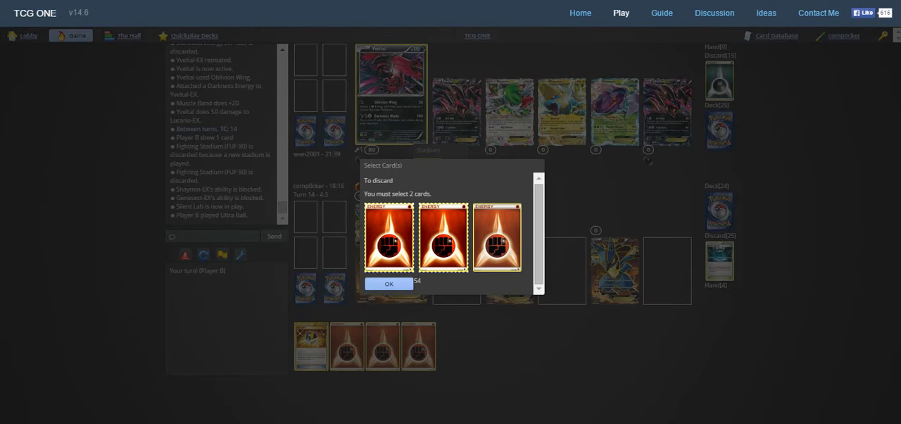
click(388, 283)
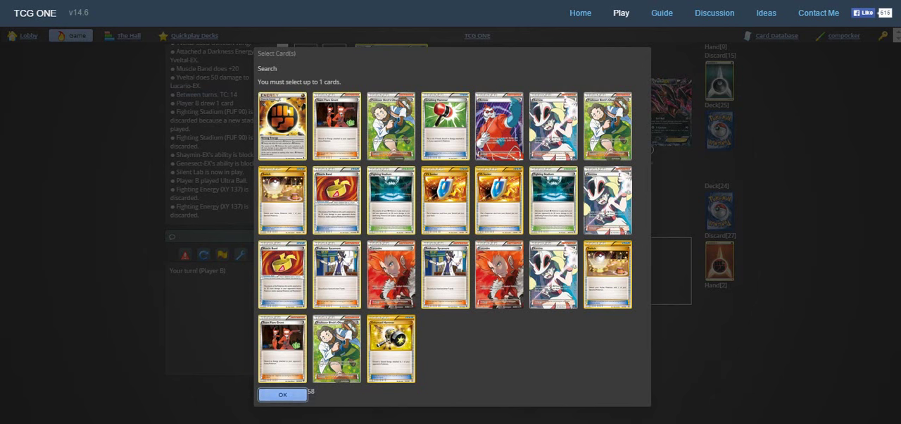
Finish the Ultra Ball search, leaving Lucario-EX with two Fighting Energy attached.
click(281, 394)
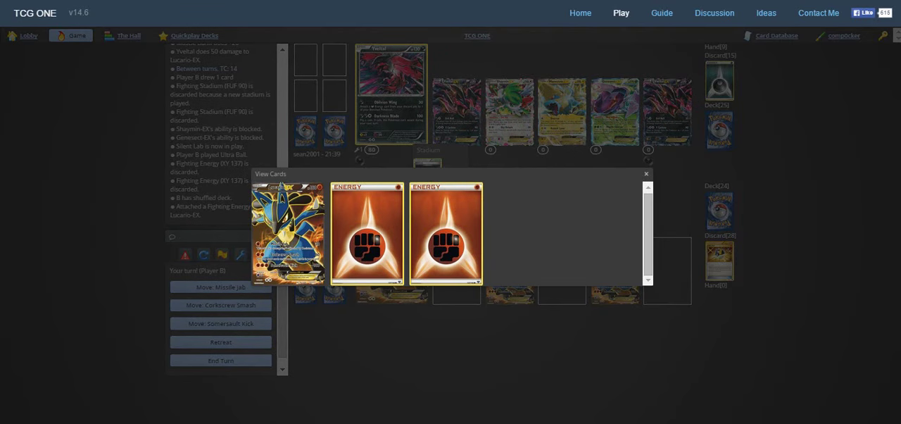
click(644, 173)
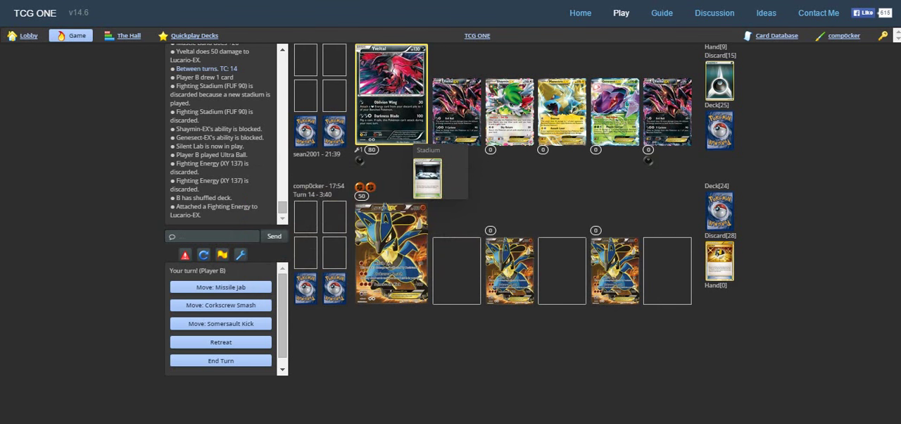